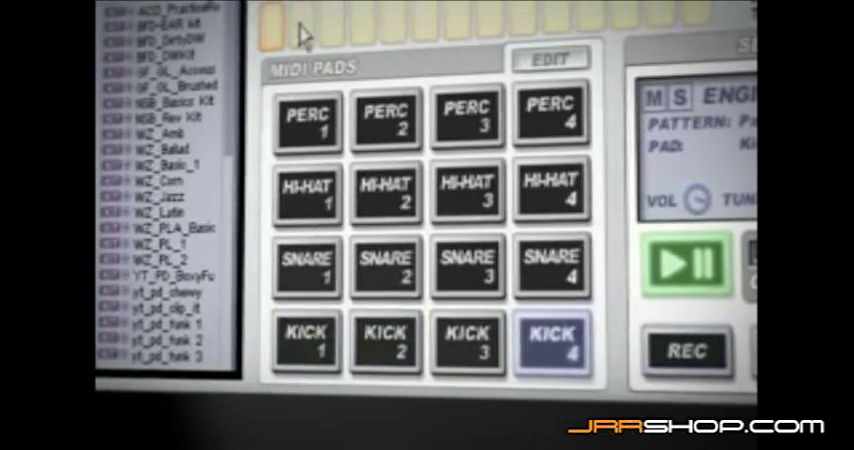
Step: Load a snare sample from the Hit browser onto the selected pad, showing its waveform
left_click(468, 344)
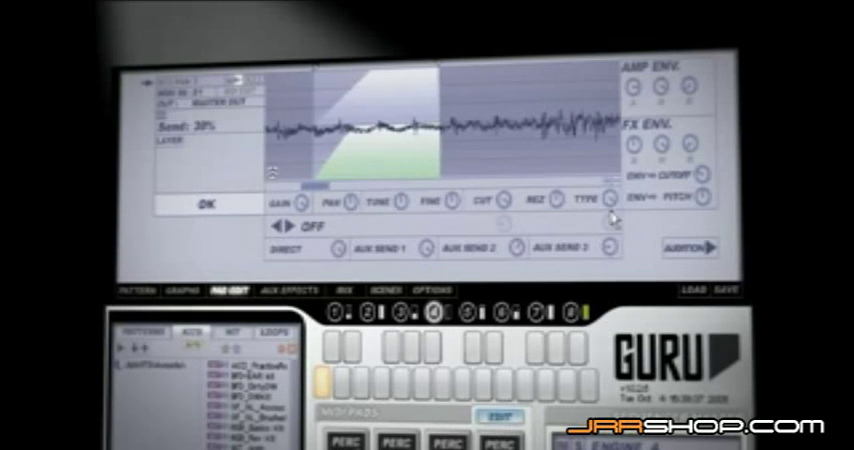
left_click(304, 220)
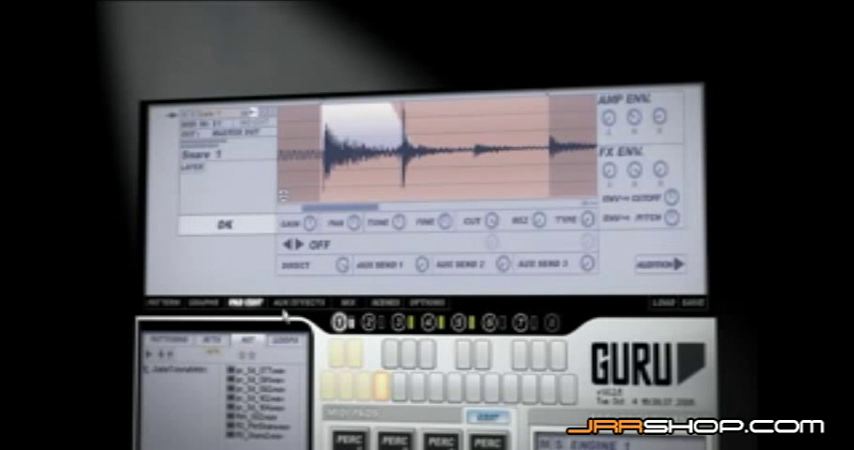
Step: Show the engine mixer and FX page, then the pattern sequencer lanes
left_click(296, 300)
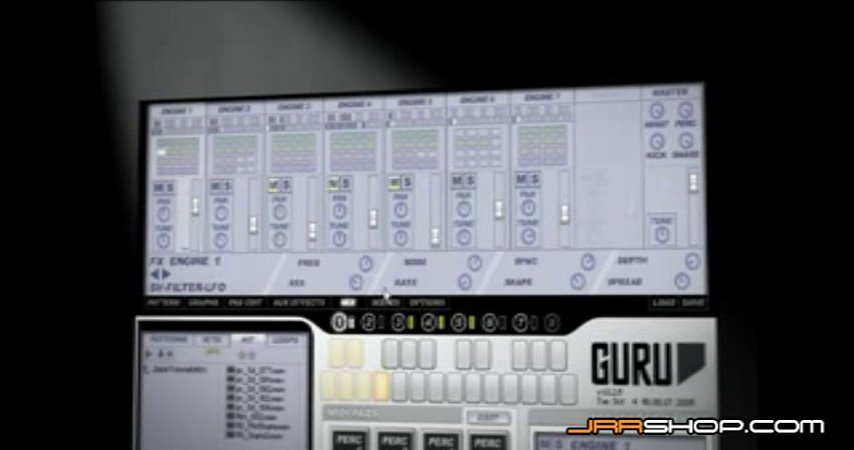
left_click(234, 306)
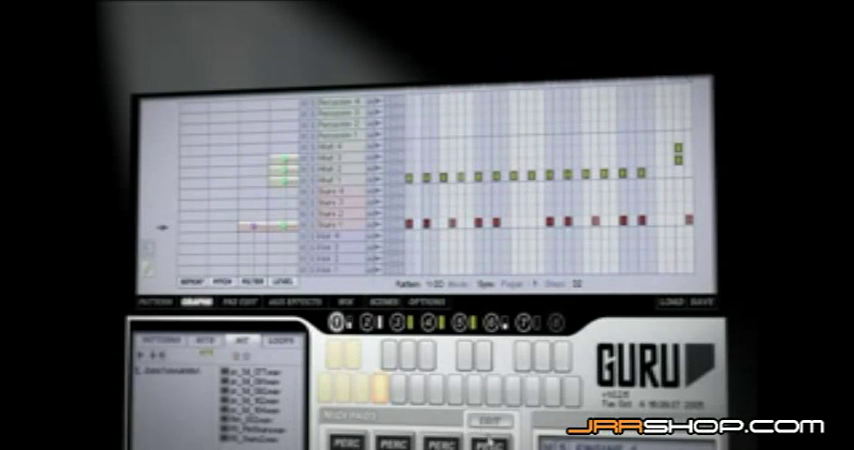
Step: Show the pattern grid of step events for each pad
left_click(222, 300)
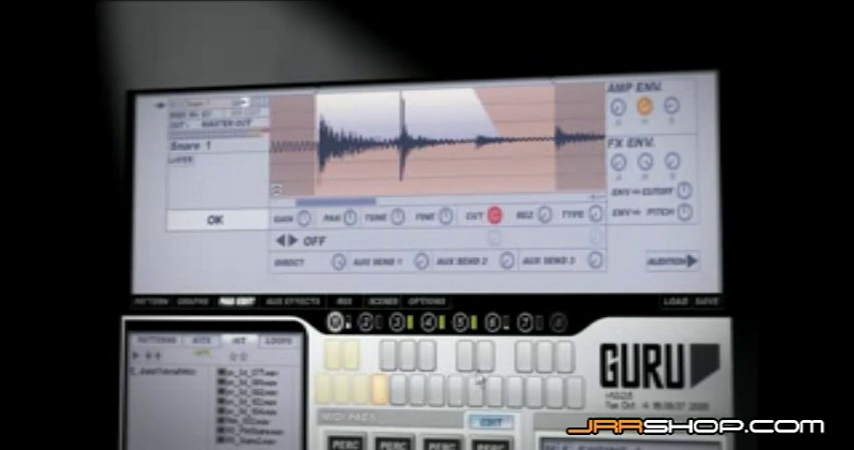
Step: Show the scenes page and select a different scene slot
left_click(376, 302)
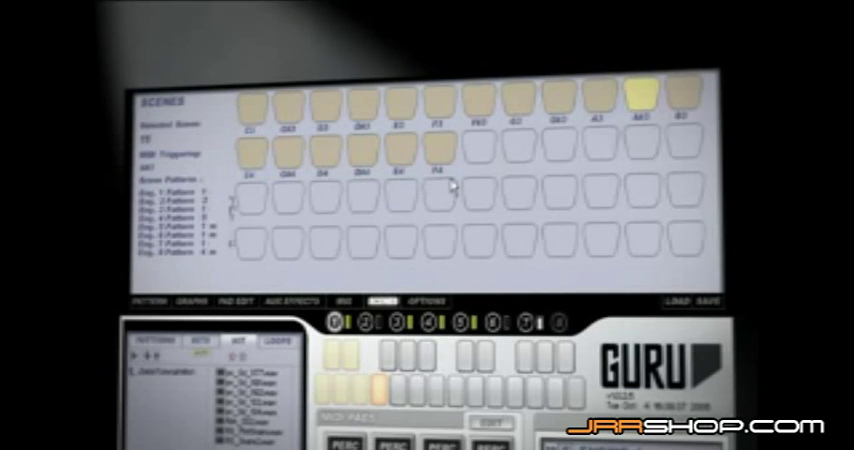
left_click(478, 160)
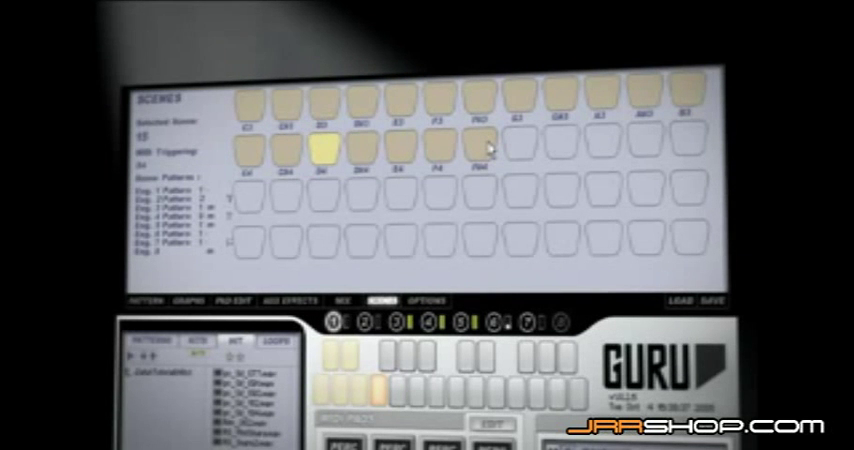
left_click(474, 148)
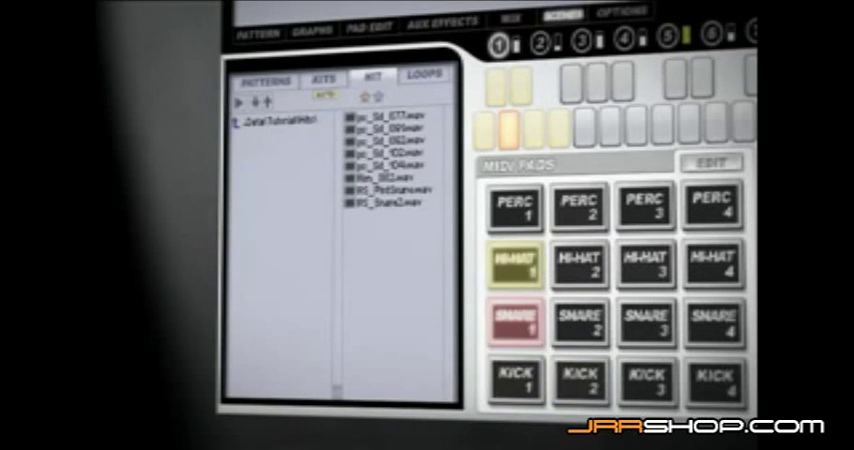
Step: Load a hat .wav from the single-hits list onto pad HI-HAT 3
left_click(700, 168)
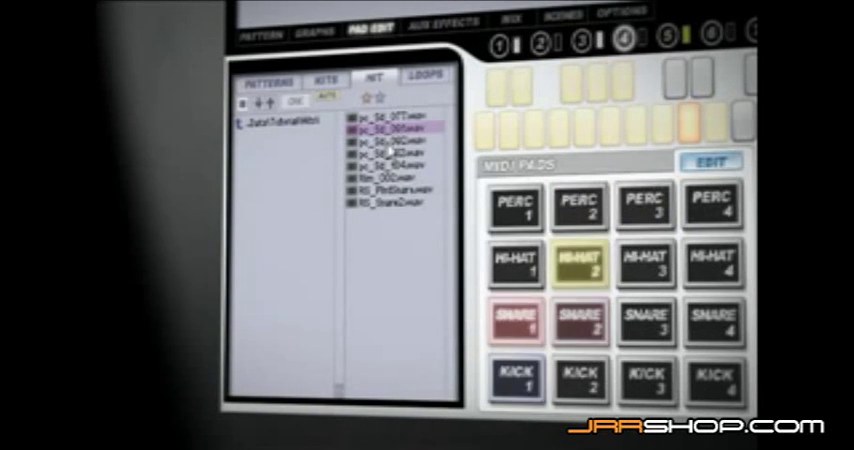
left_click(642, 208)
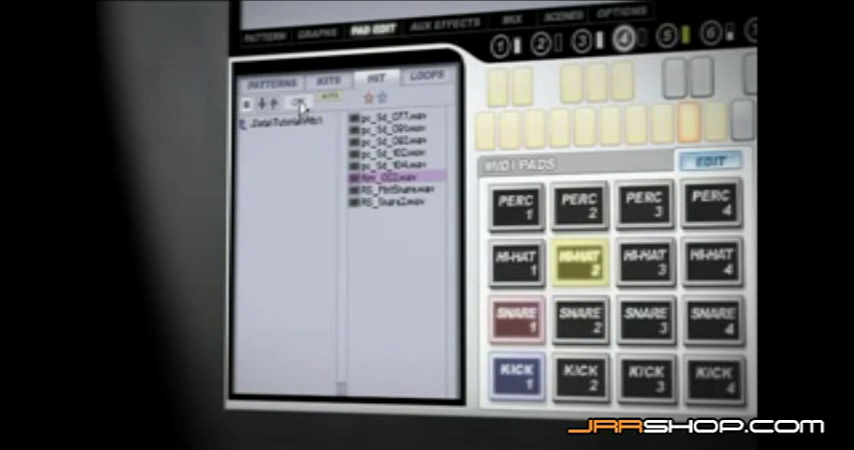
left_click(580, 204)
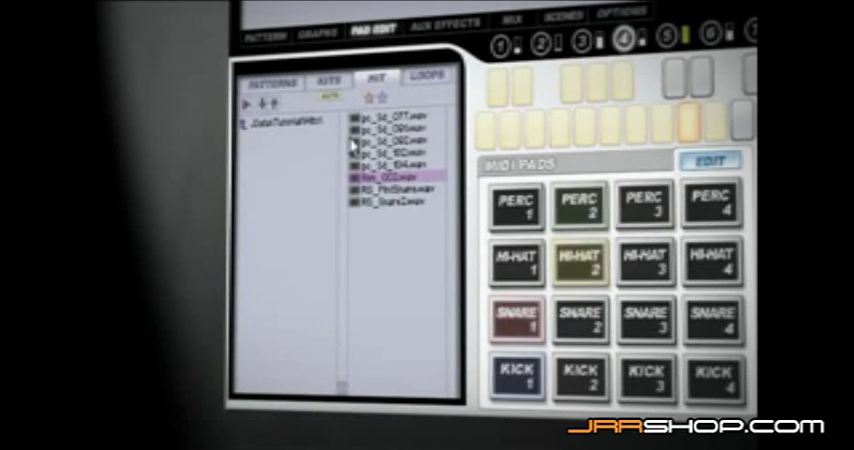
left_click(578, 264)
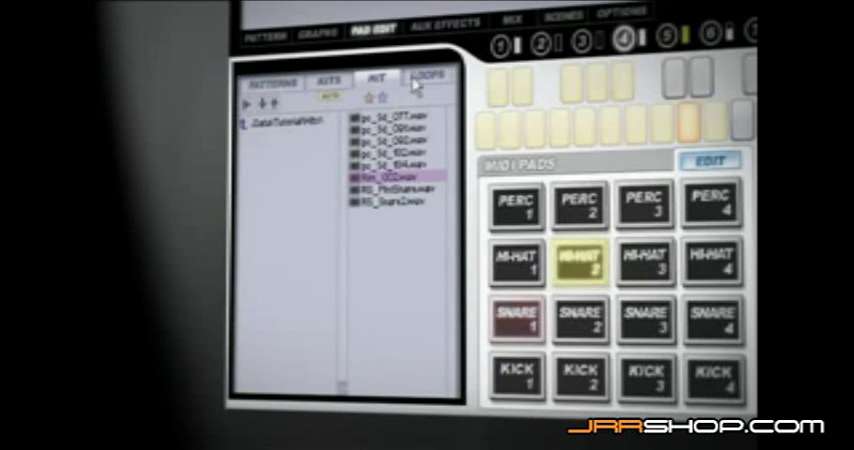
Step: Switch the browser to Loops and load a sliced tutorial loop onto the pads
left_click(432, 76)
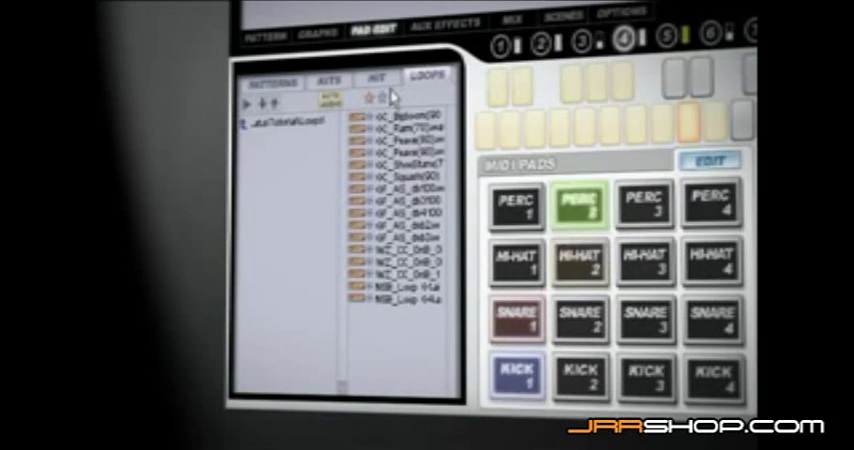
left_click(578, 268)
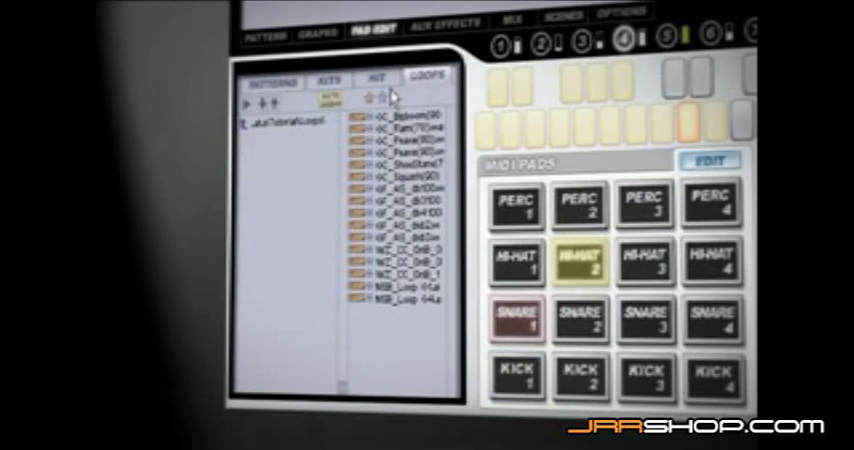
left_click(580, 208)
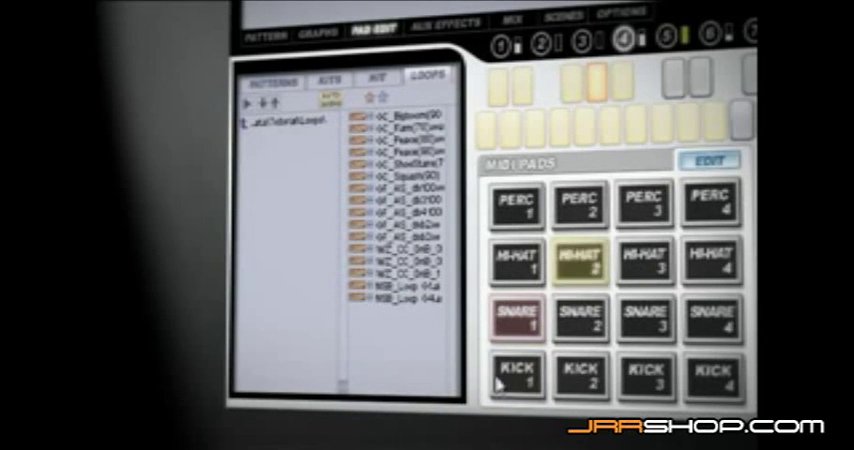
left_click(576, 208)
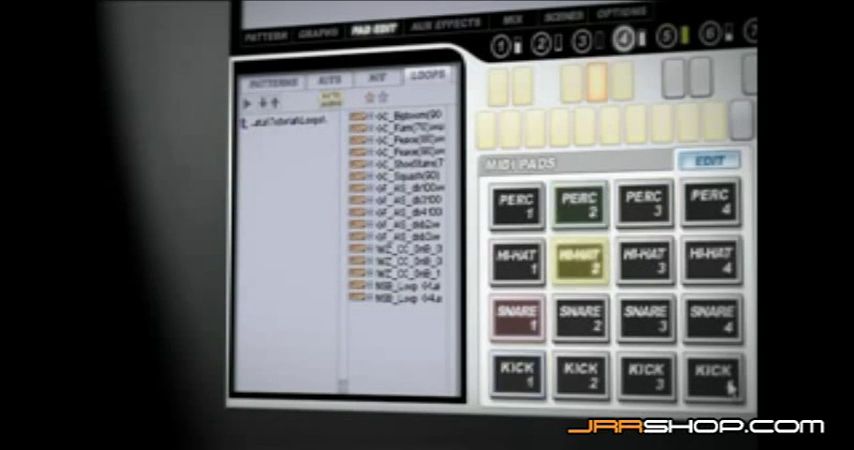
left_click(520, 316)
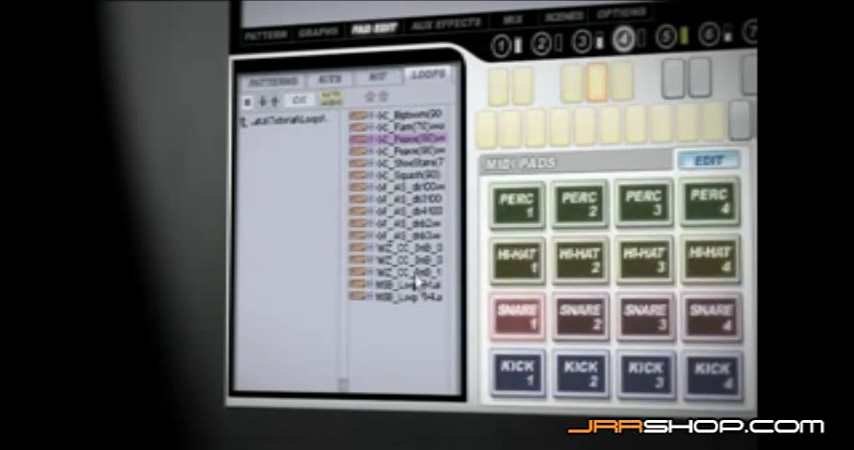
mouse_move(332, 328)
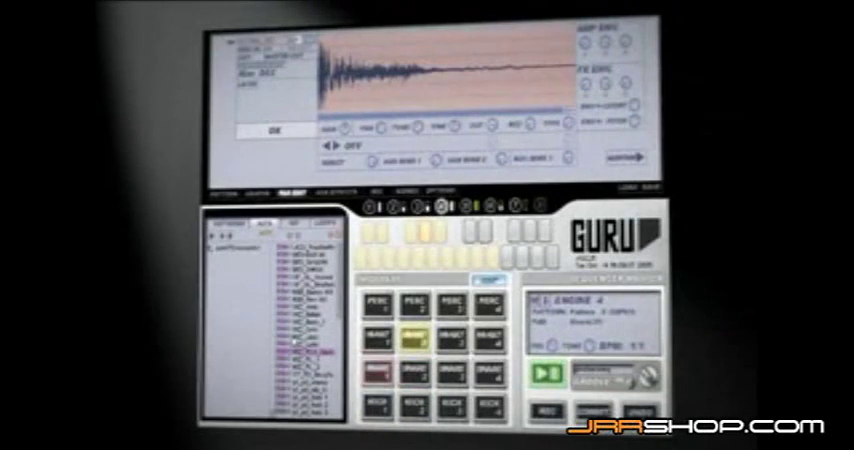
Step: Audition a percussion pad so its waveform shows in the sample editor
left_click(408, 304)
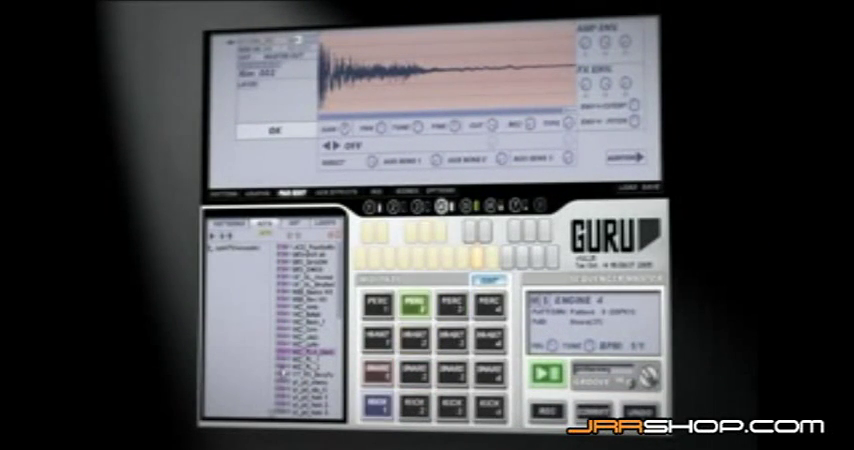